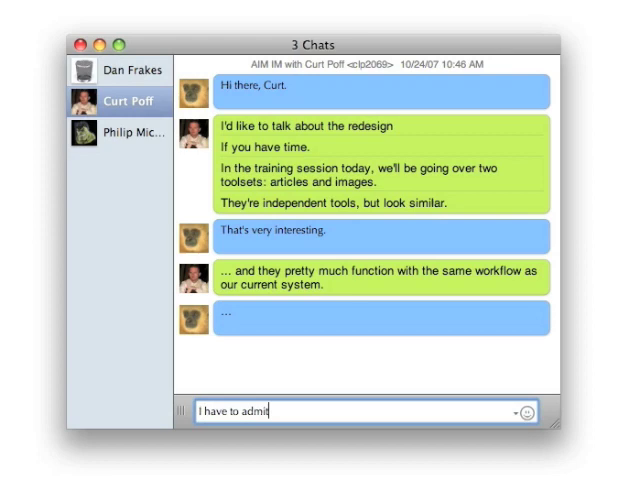
key("Return")
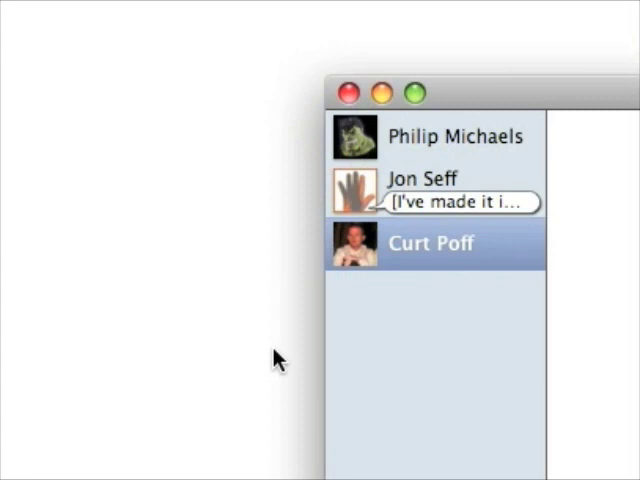
left_click(455, 137)
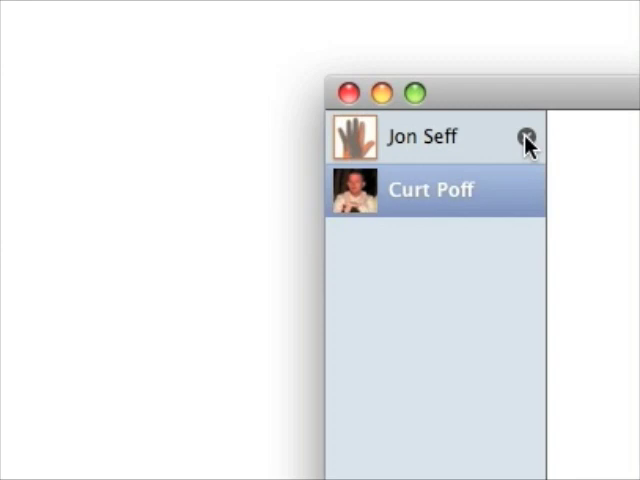
Step: Close another conversation, bring a buddy list forward, and pick a new availability status
left_click(425, 9)
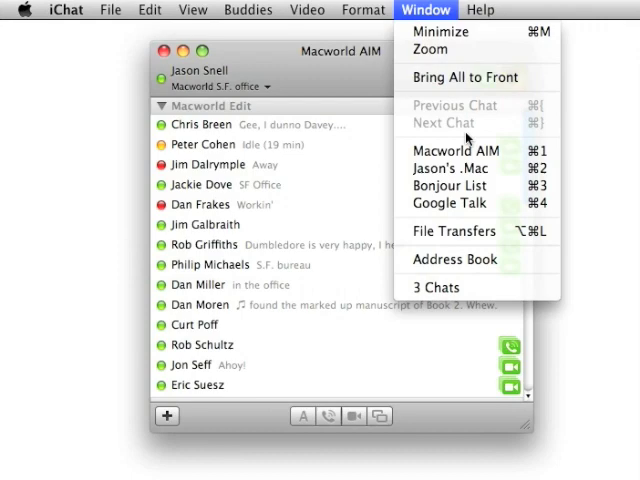
left_click(434, 287)
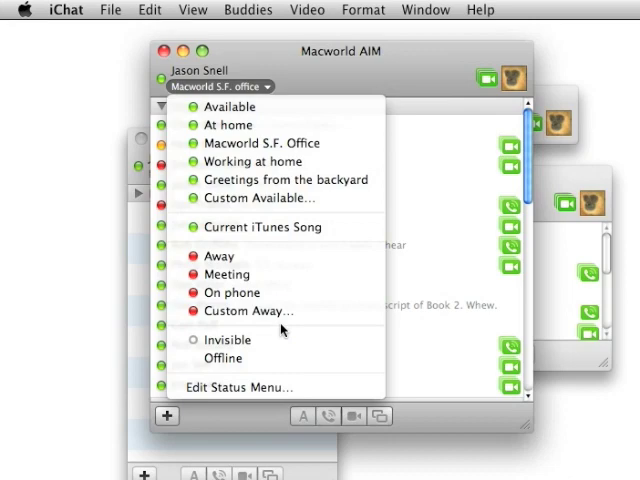
left_click(225, 339)
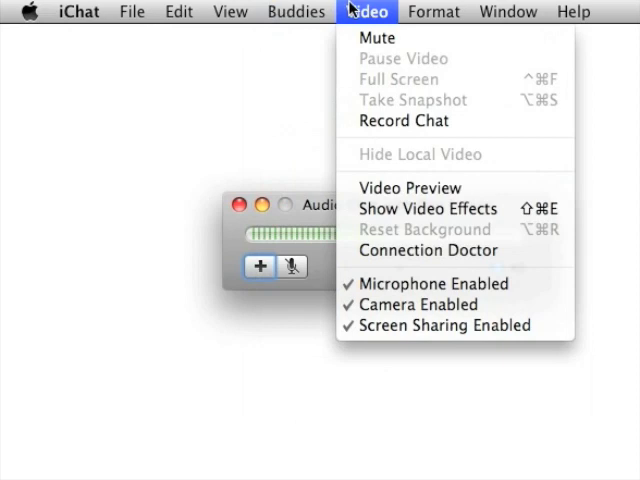
Step: Review the Video menu's Record Chat and Screen Sharing Enabled options during the audio chat
left_click(403, 120)
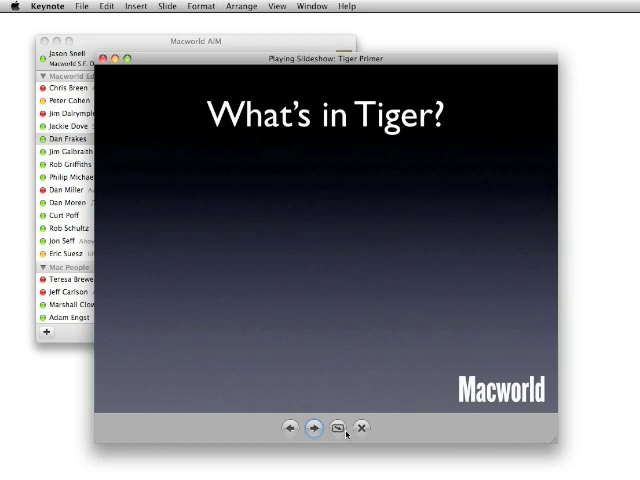
Step: Advance the windowed Tiger Primer slideshow to reveal the What's in Tiger? points
left_click(313, 427)
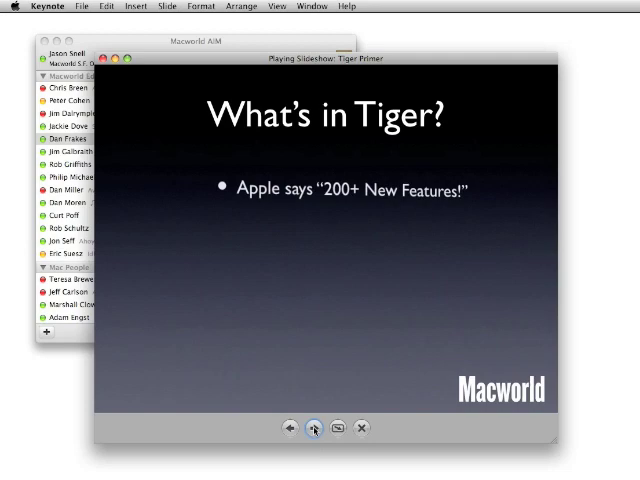
left_click(315, 427)
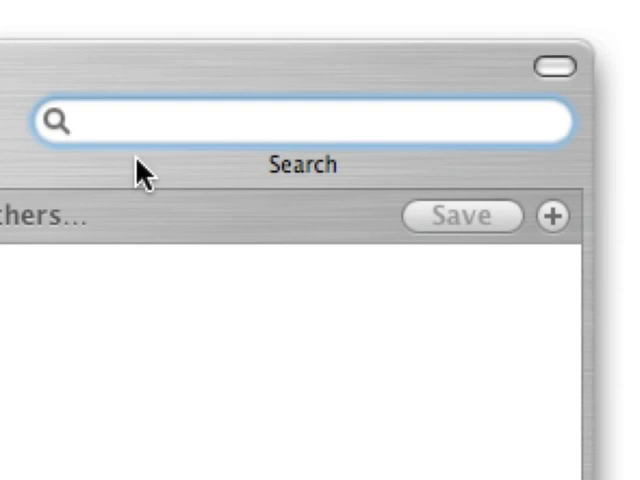
Step: Start typing a query into the Finder window's Search field
type("u")
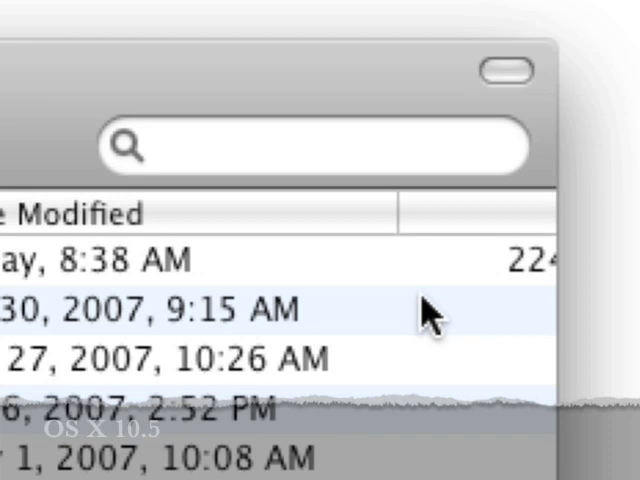
Step: Search for 'use this tri' and review results with their modification dates
type("use this tri")
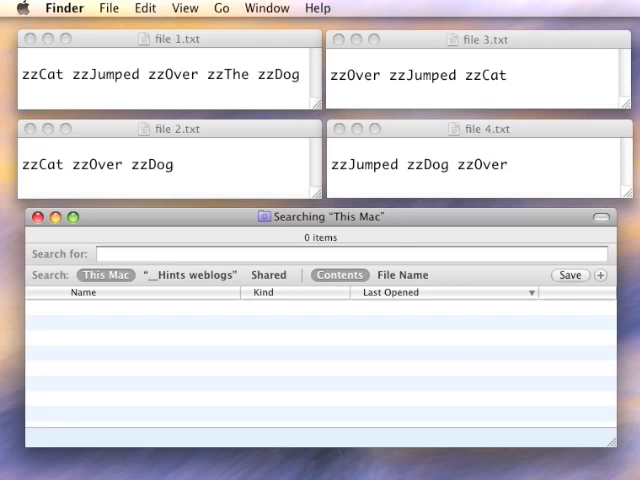
Step: Search file contents for zzCat and zzDog, then refine to zzCat AND (zzJumped OR zzDog)
type("zzCat")
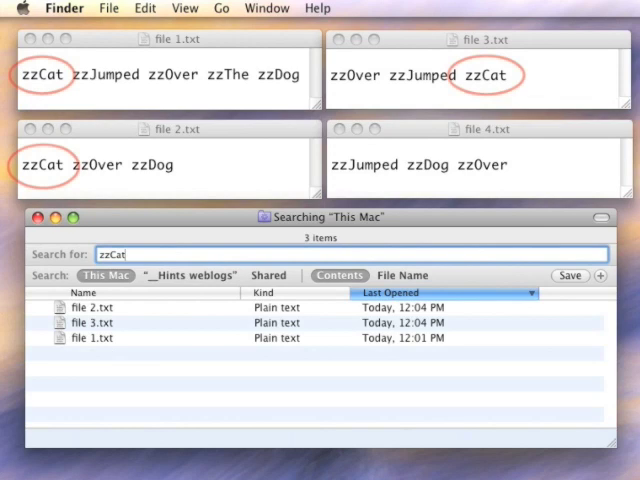
type("zzDog")
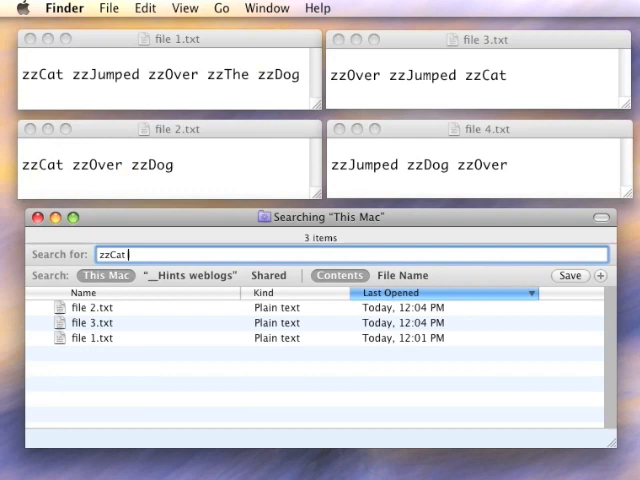
type("AND (zzJumped OR")
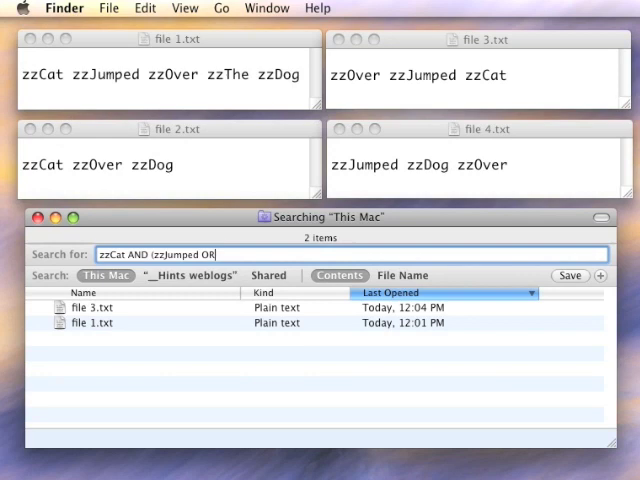
type("zzDog)")
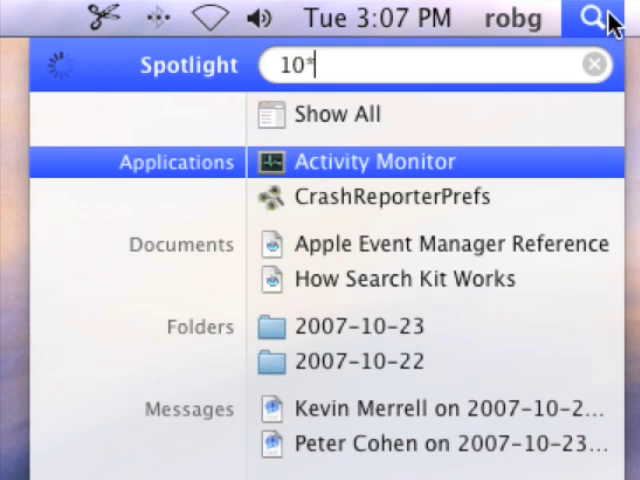
Step: Calculate 10*4+(23/54) in Spotlight, getting 40.4259259259, then begin dividing that expression
type("4+(")
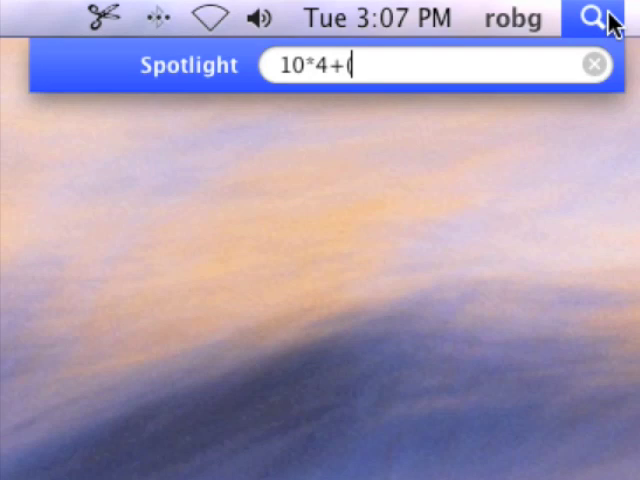
type("23/54)")
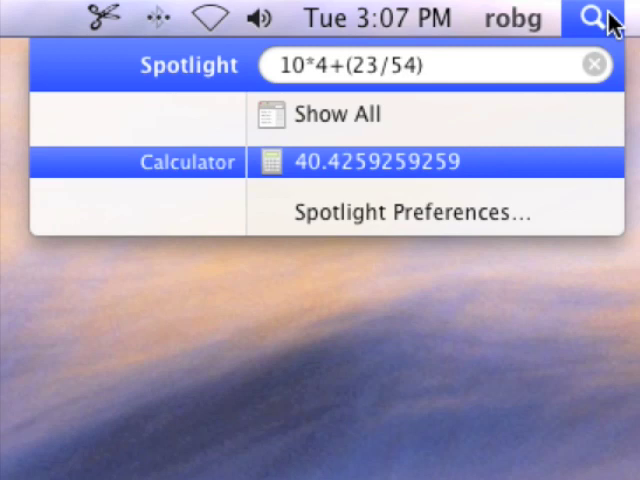
type("(10*4+(23/54))/")
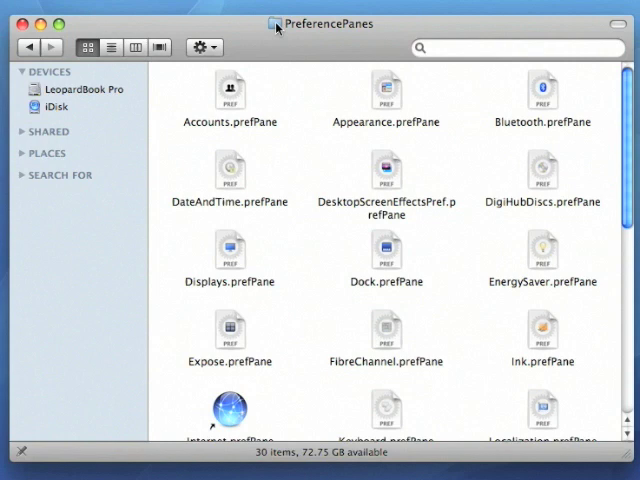
left_click(320, 24)
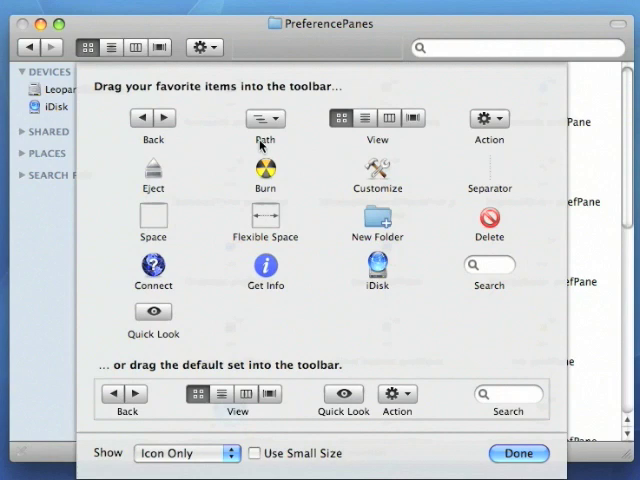
Step: Add the Path item to the PreferencePanes window's toolbar and close the customization sheet
left_click(519, 453)
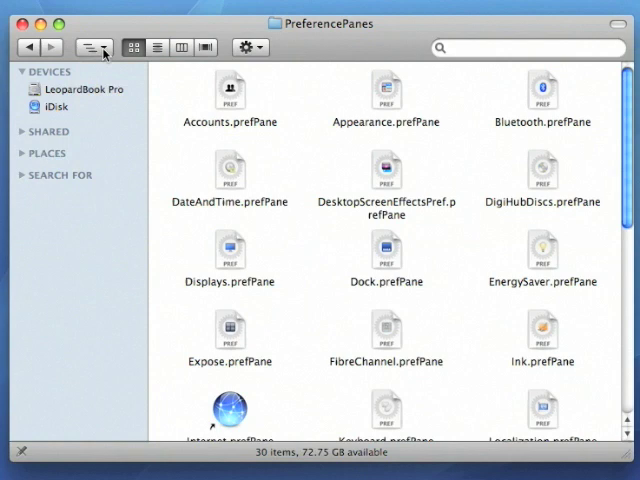
mouse_move(93, 47)
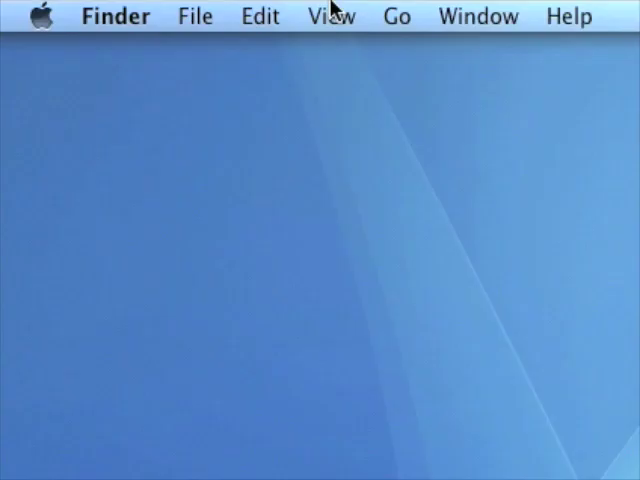
Step: Turn on Show Path Bar from the Finder View menu
left_click(331, 16)
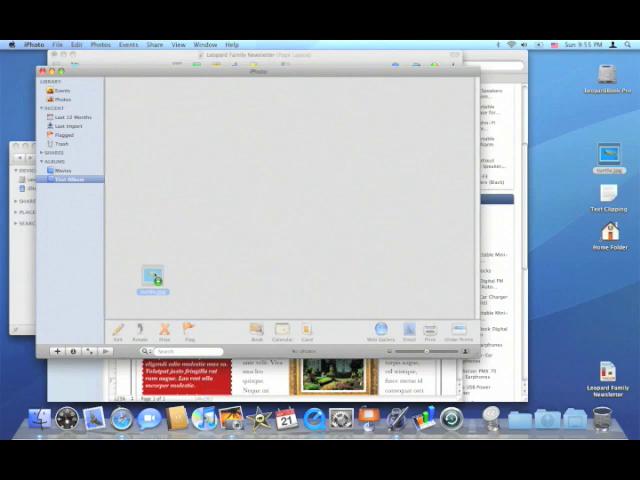
Step: Open the imported turtle photo from iPhoto's Test Album to view it large
double_click(158, 270)
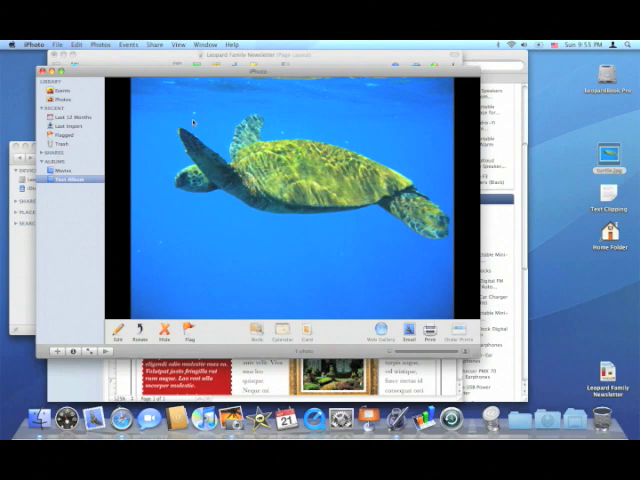
mouse_move(365, 277)
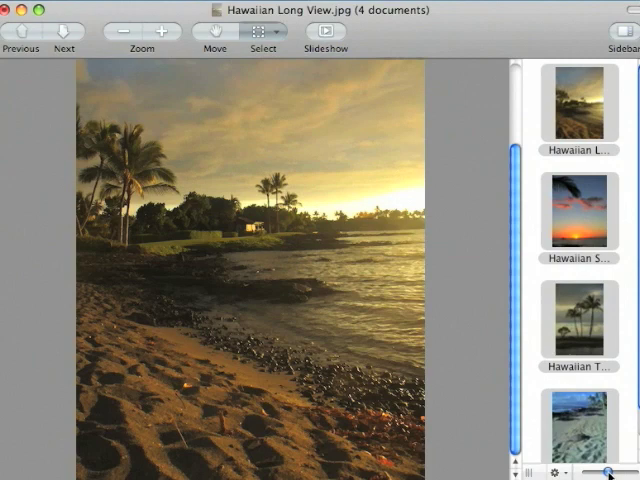
Step: Shrink Preview's sidebar thumbnails and play the Hawaiian photos as a full-screen slideshow
left_click_drag(608, 472, 600, 472)
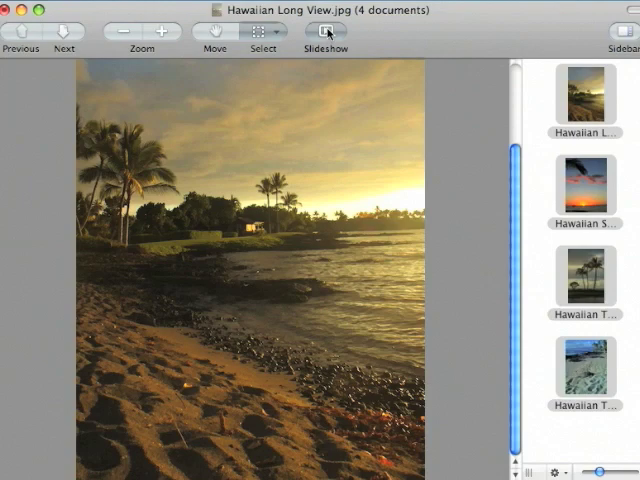
left_click(325, 35)
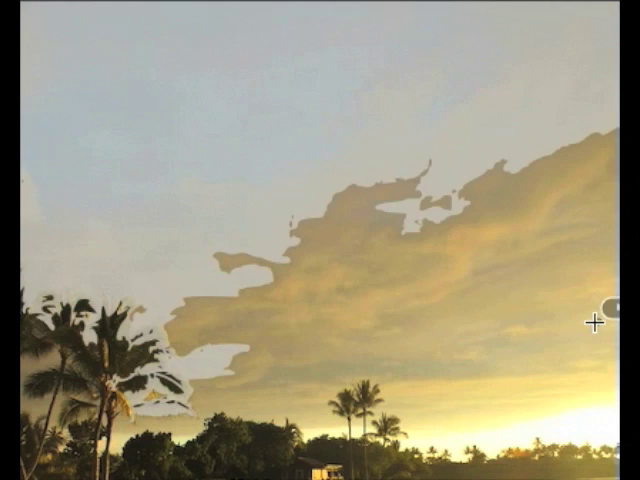
Step: Choose a menu command to mark the palm-tree photo's cloudy sky for removal
left_click(100, 36)
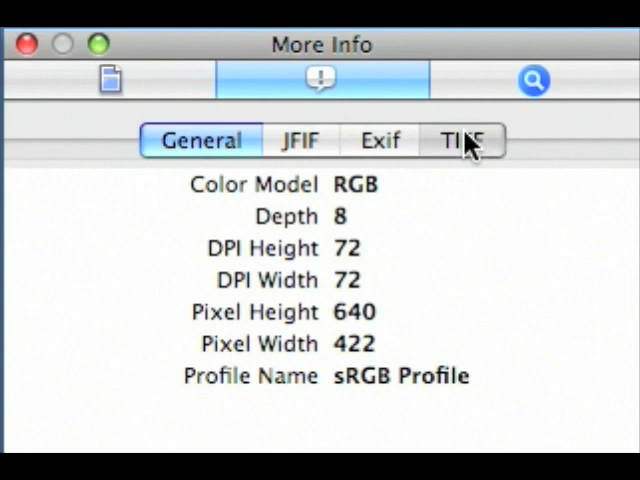
Step: Switch the More Info window to the photo's TIFF metadata
left_click(533, 79)
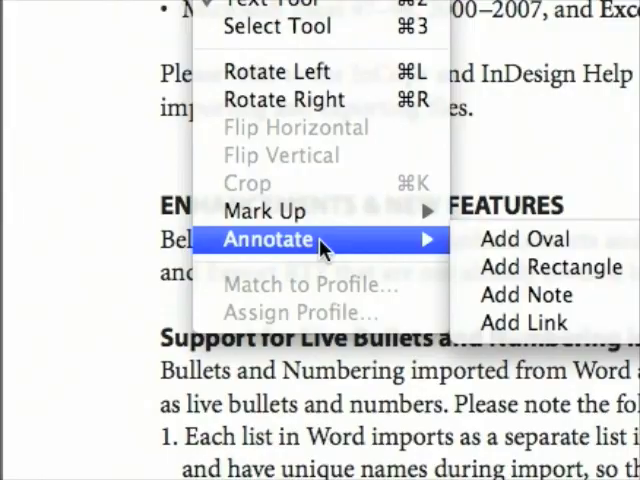
Step: Draw a red oval around document text and attach a note annotation
left_click(524, 238)
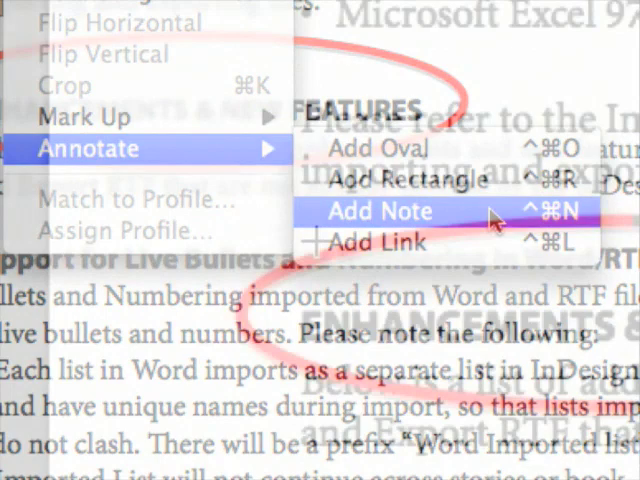
left_click(380, 211)
type("We all saw this, y")
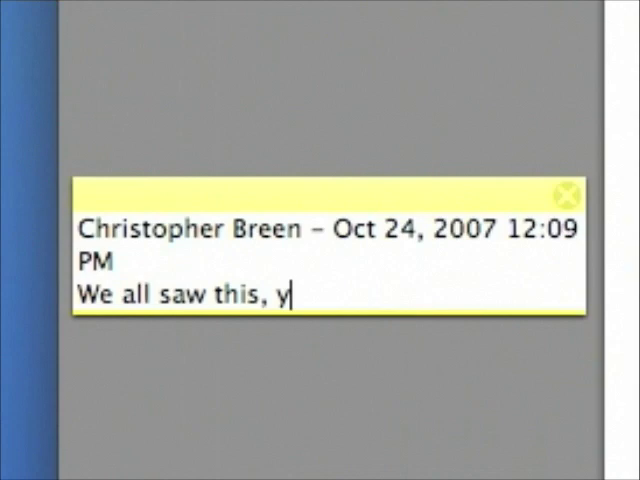